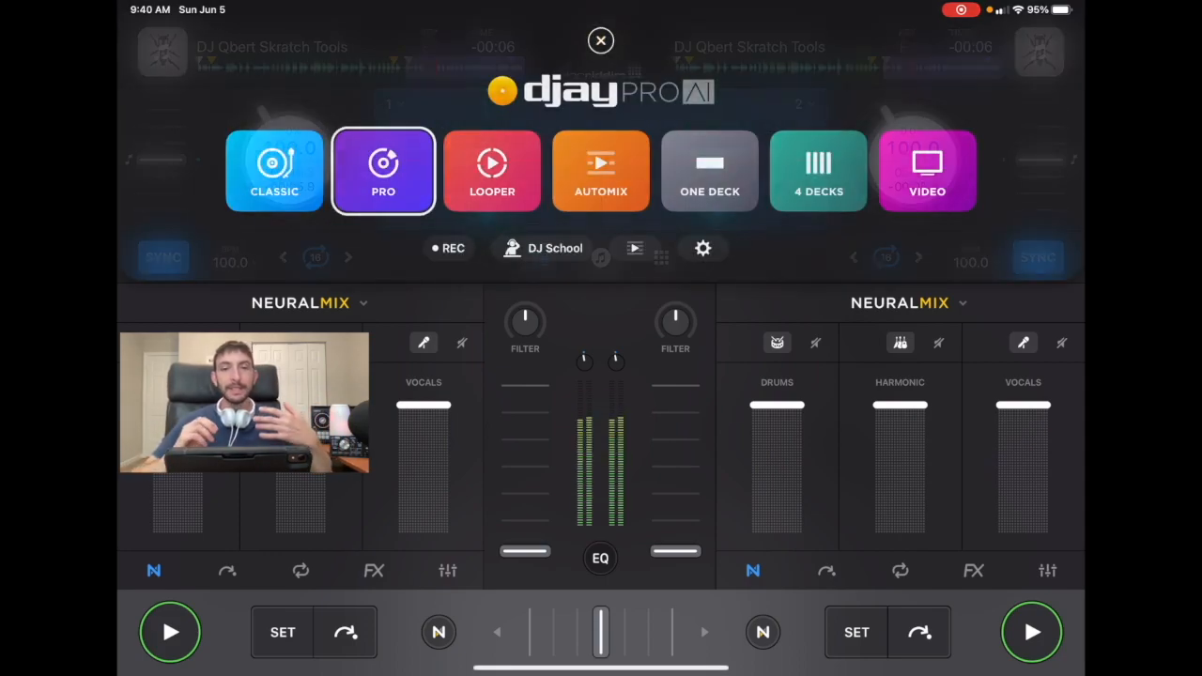
Step: Open Settings, glance at Audio Device Setup, close it, and reopen Settings
{"action": "left_click", "coordinate": [702, 248]}
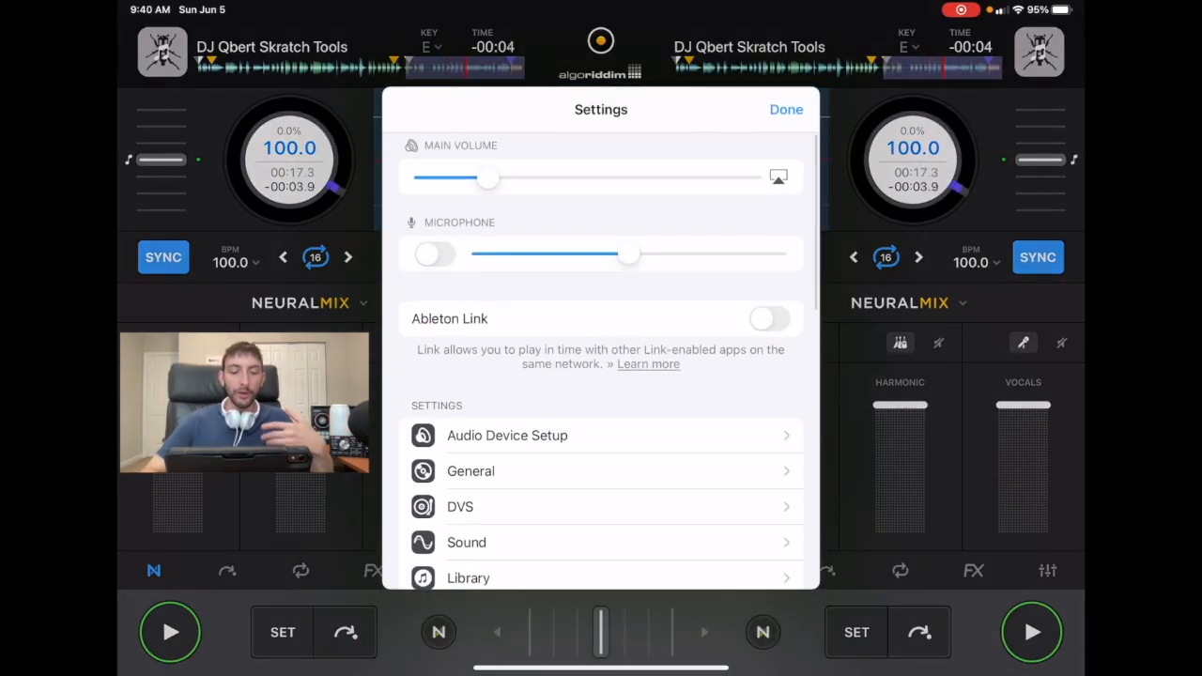
{"action": "left_click", "coordinate": [507, 435]}
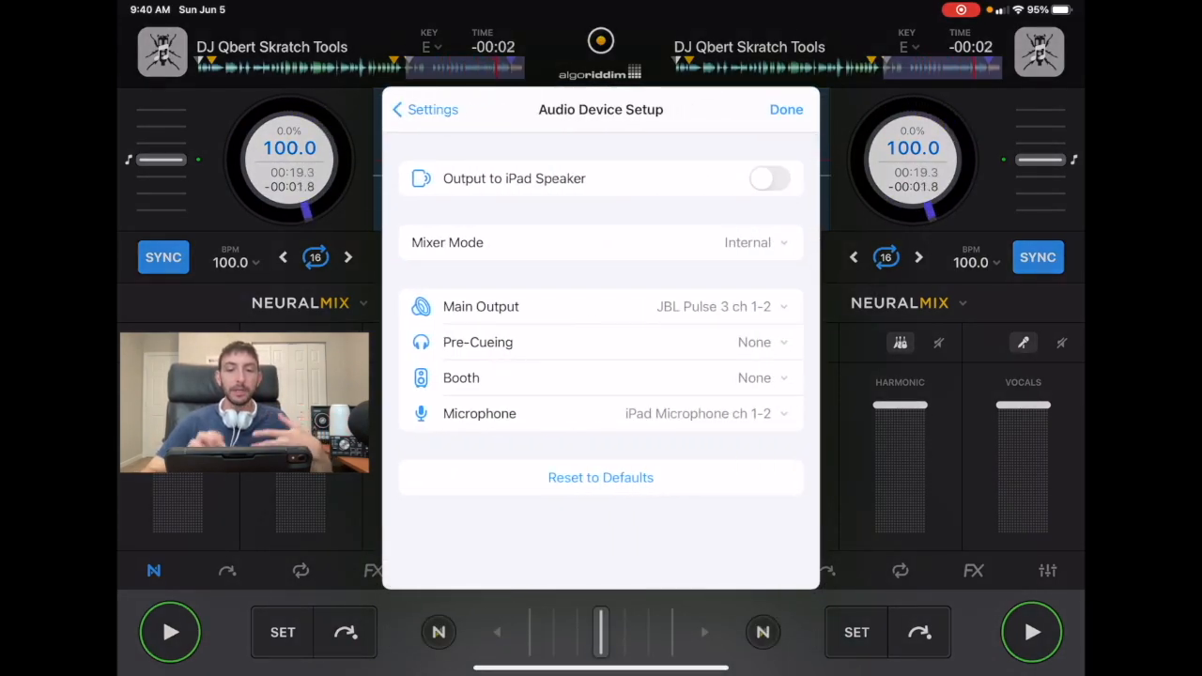
{"action": "left_click", "coordinate": [785, 109]}
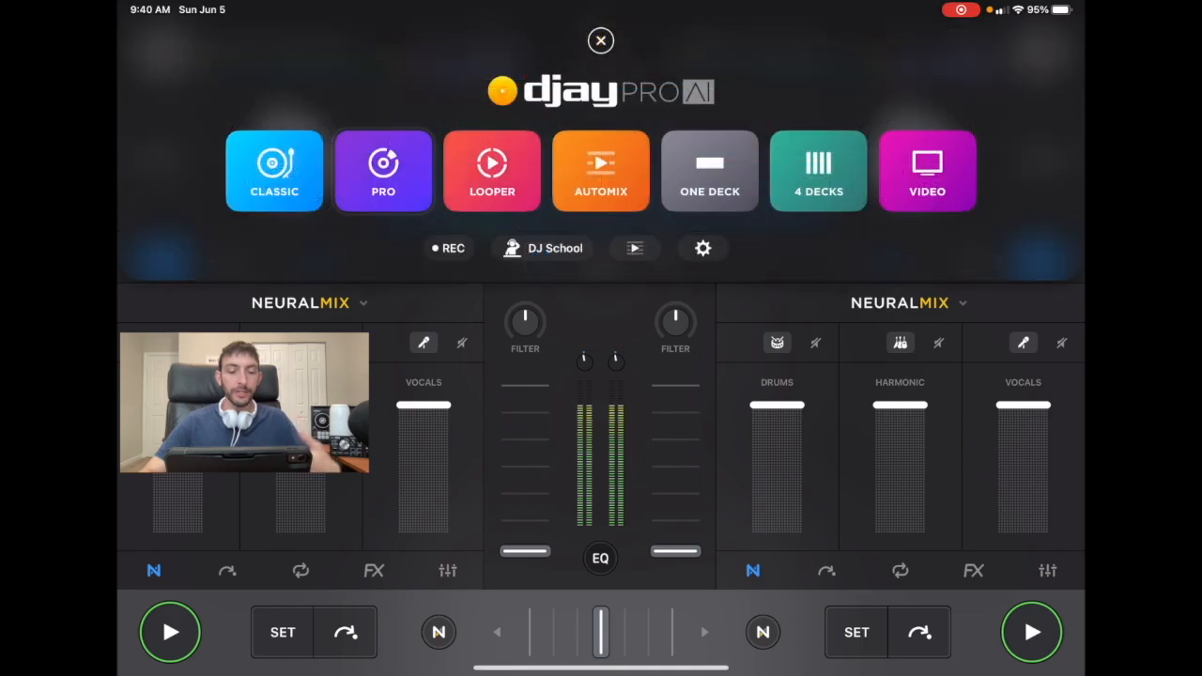
{"action": "left_click", "coordinate": [703, 248]}
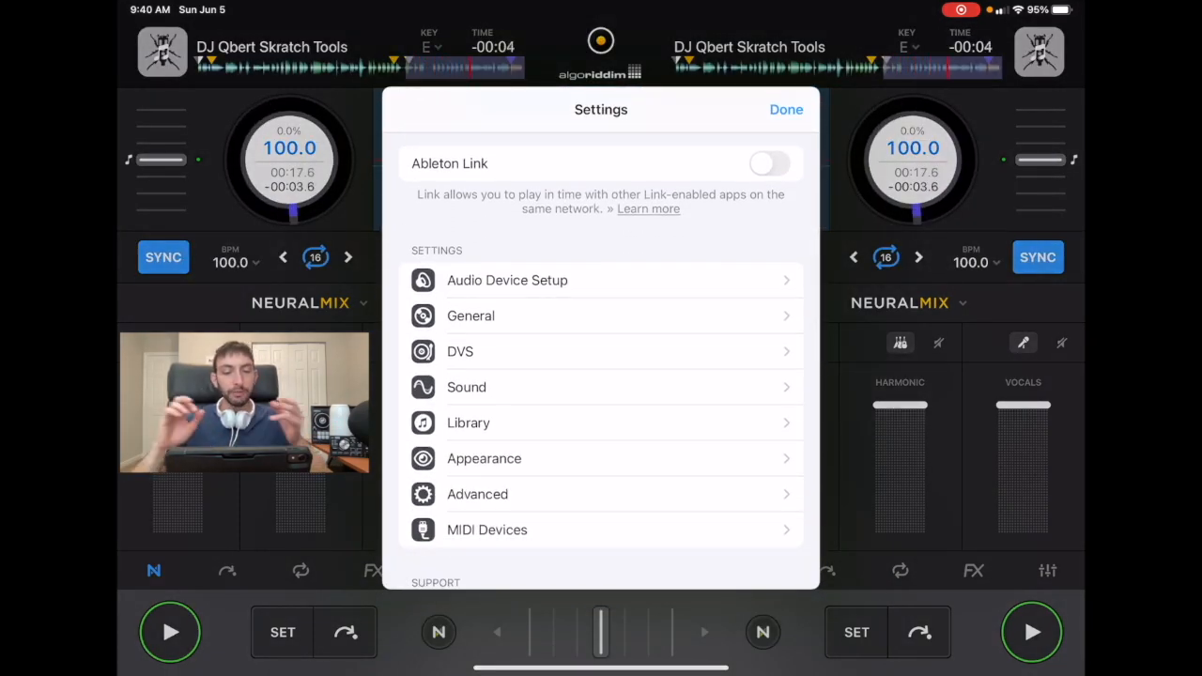
Step: Open Audio Device Setup to view JBL Pulse 3 main output channels 1-2
{"action": "left_click", "coordinate": [506, 279]}
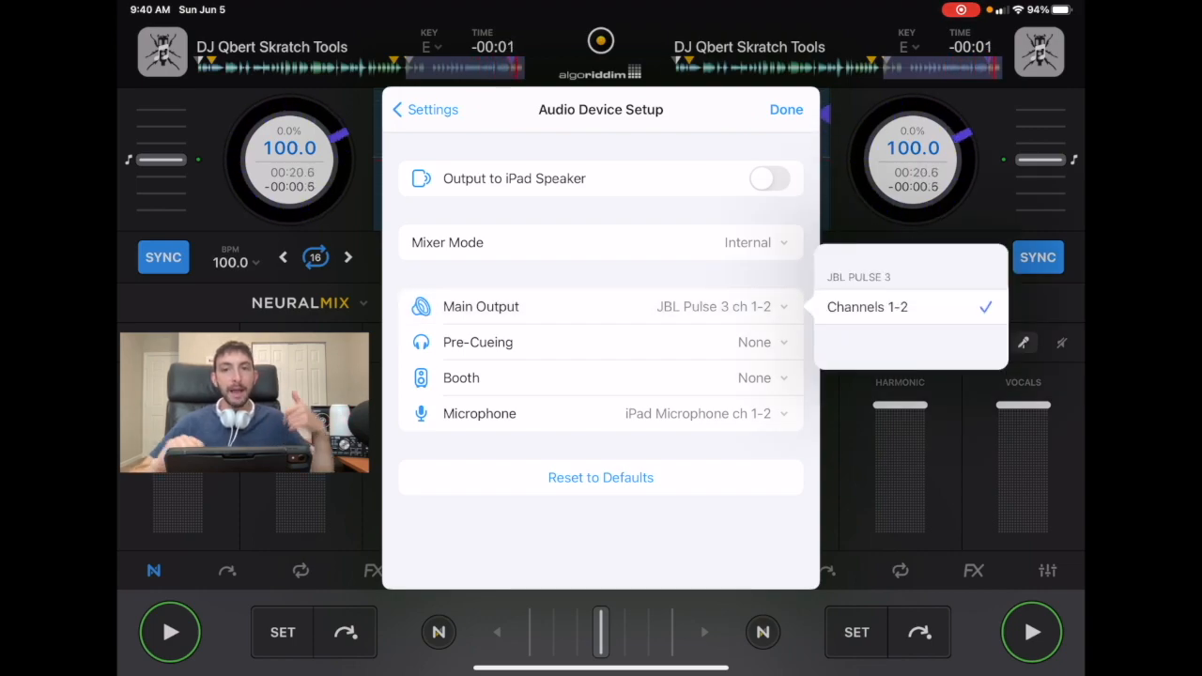
Step: Dismiss the main output list and set the microphone to USB PnP Audio Device channels 1-2
{"action": "left_click", "coordinate": [866, 307]}
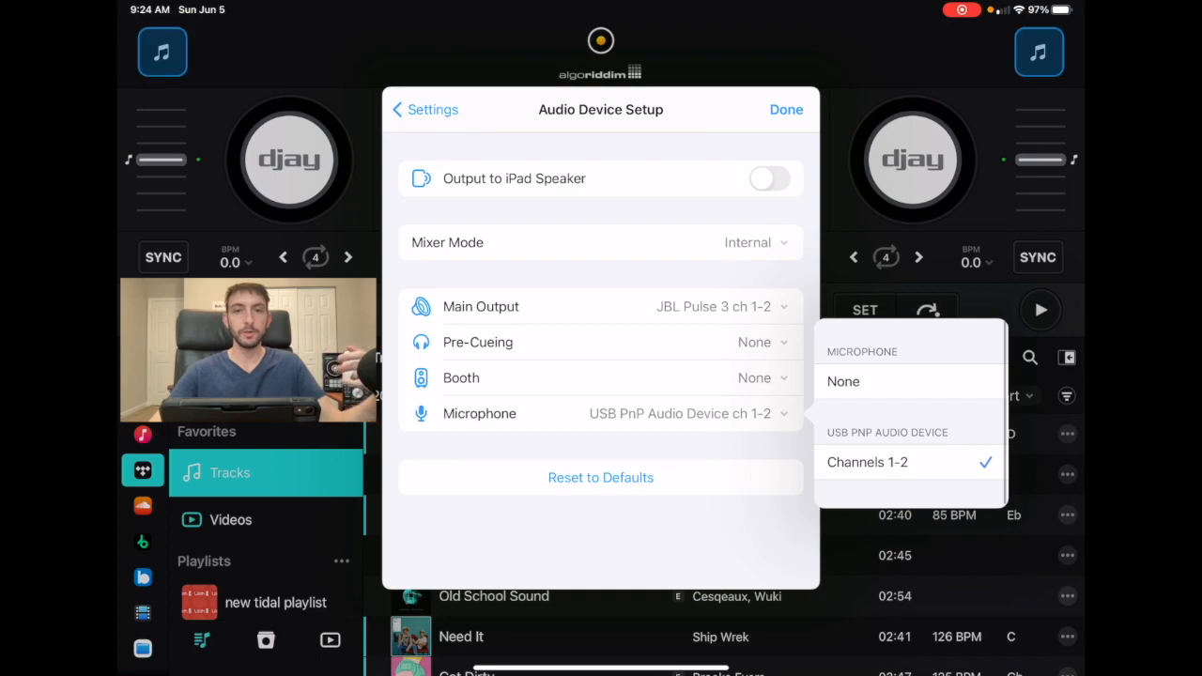
Step: Close the microphone choices and go back to Settings showing main volume and pre-cueing levels
{"action": "left_click", "coordinate": [866, 462]}
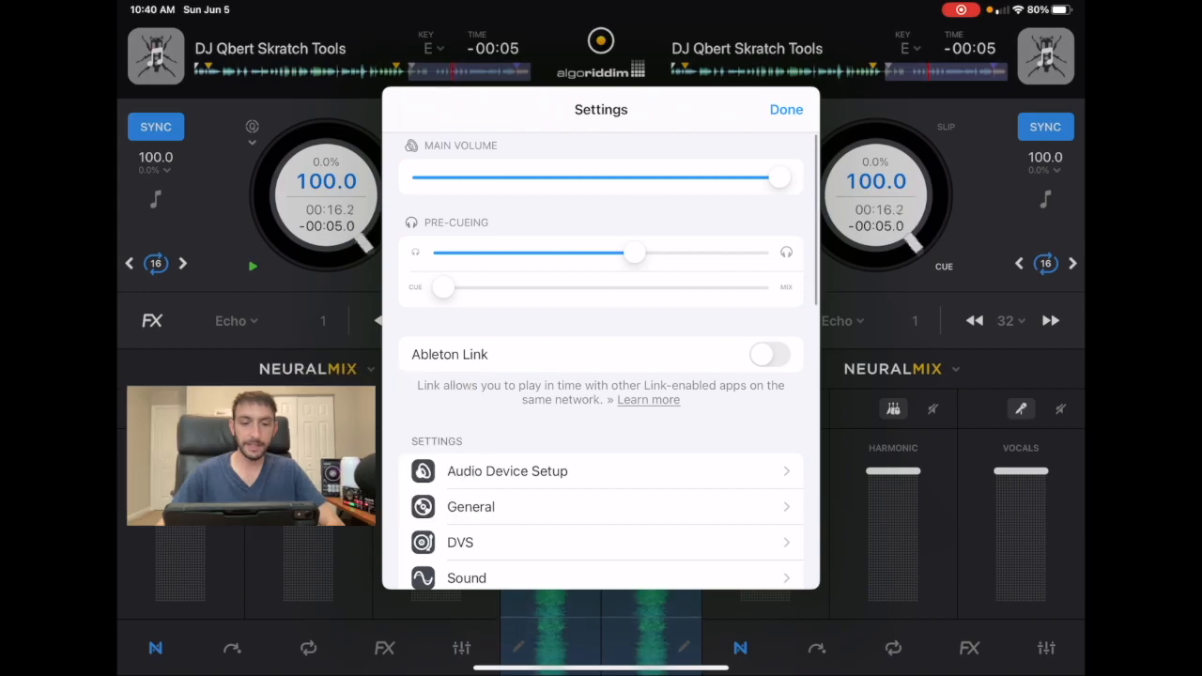
Step: Scroll down and open Audio Device Setup showing DJ2GO2 Touch main 1-2, pre-cueing 3-4
{"action": "scroll", "scroll_direction": "down", "scroll_amount": 3}
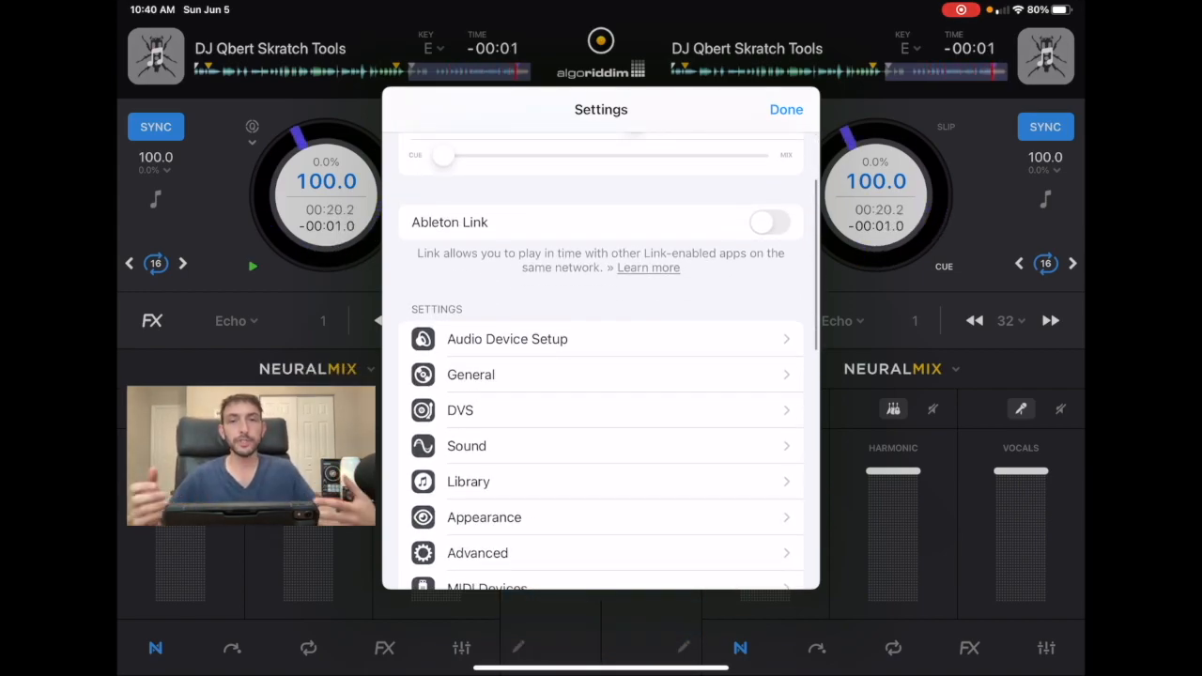
{"action": "left_click", "coordinate": [507, 339]}
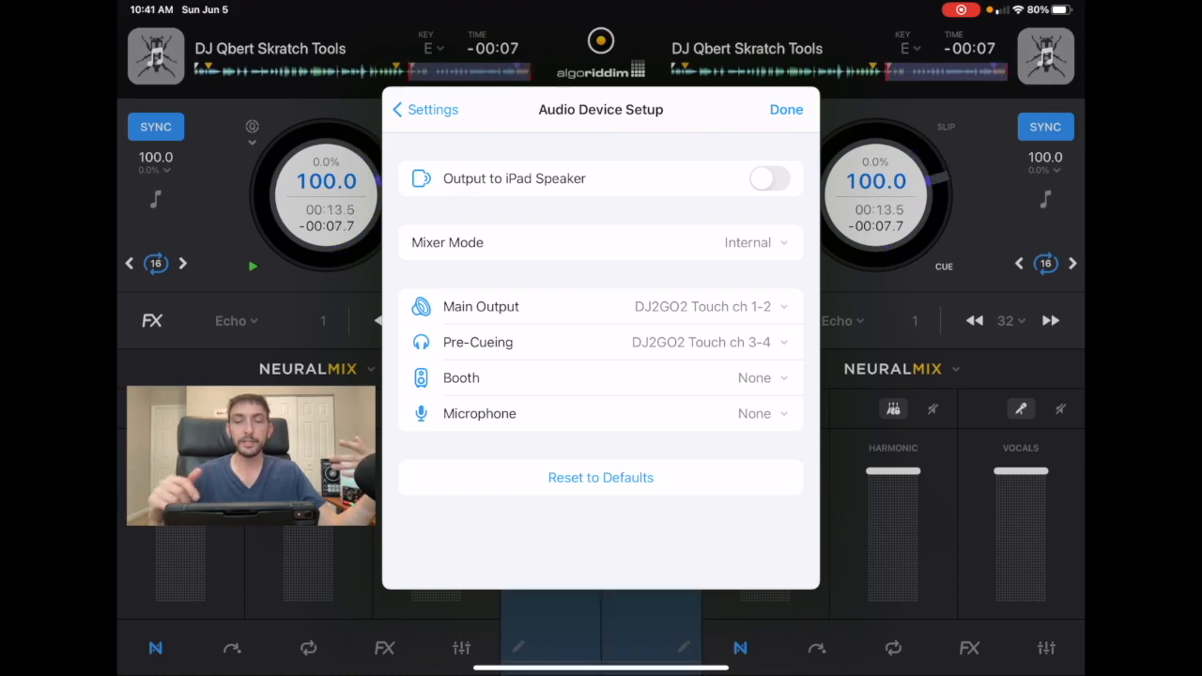
Step: Glance at the mixer mode options, then set Pre-Cueing to None
{"action": "left_click", "coordinate": [756, 242]}
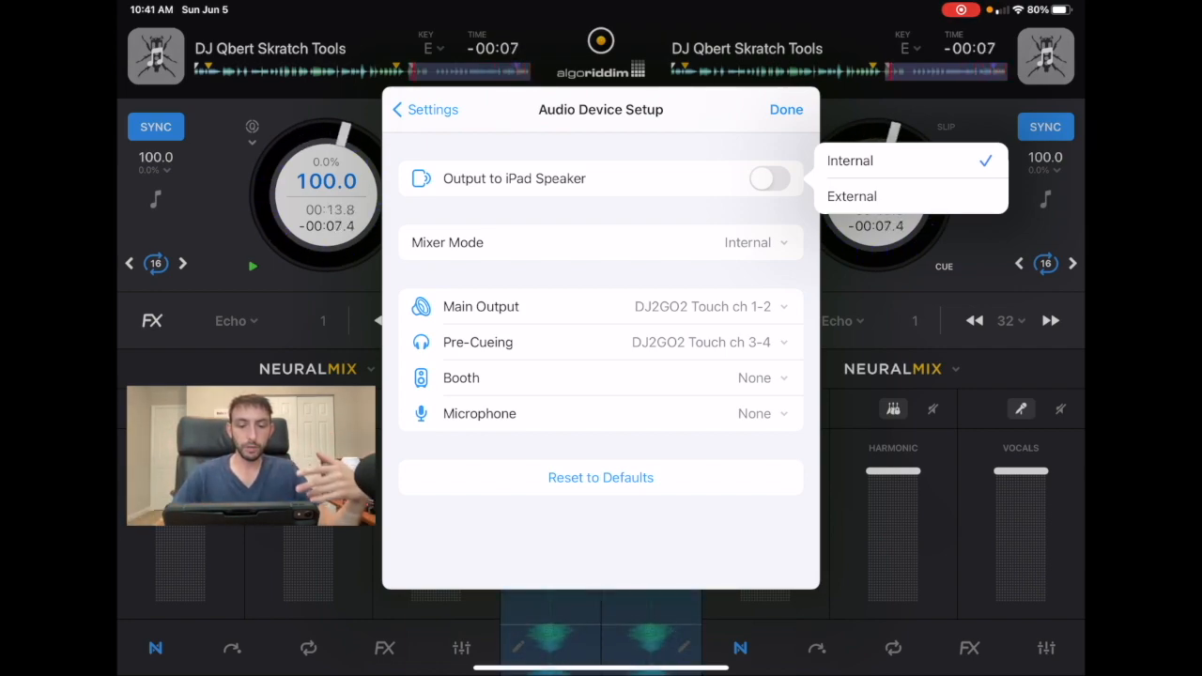
{"action": "left_click", "coordinate": [849, 160]}
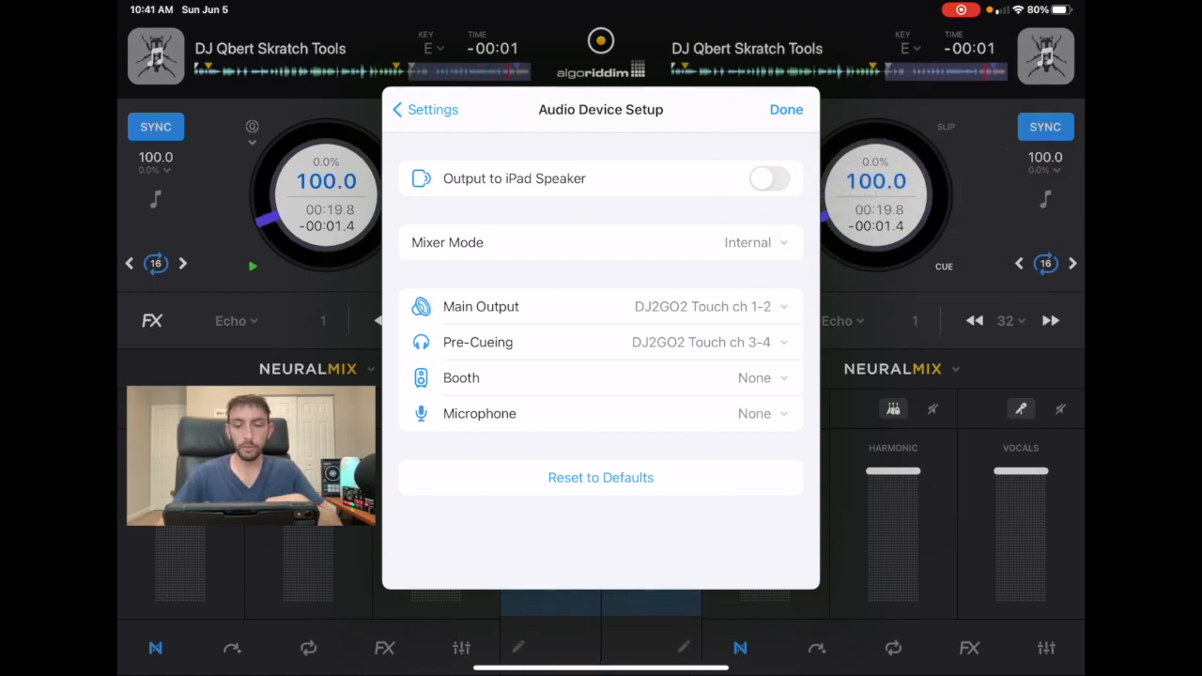
{"action": "left_click", "coordinate": [703, 306]}
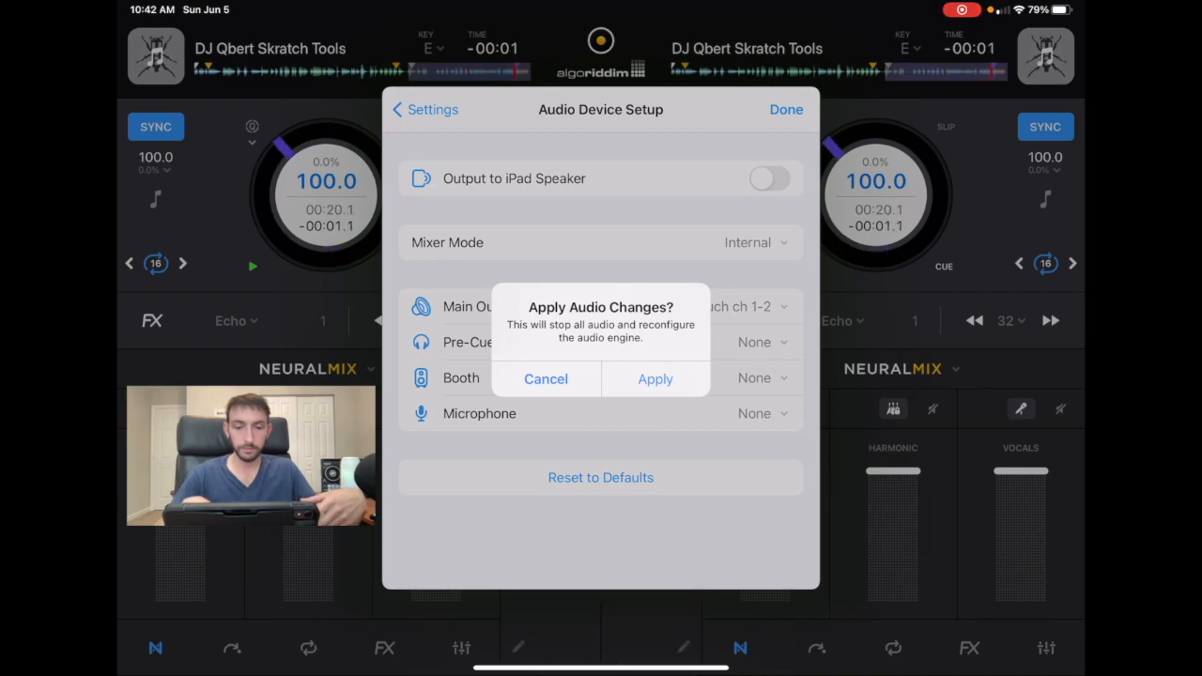
Step: Apply the pre-cueing change, then route Booth to DJ2GO2 Touch channels 3-4 and apply
{"action": "left_click", "coordinate": [655, 378]}
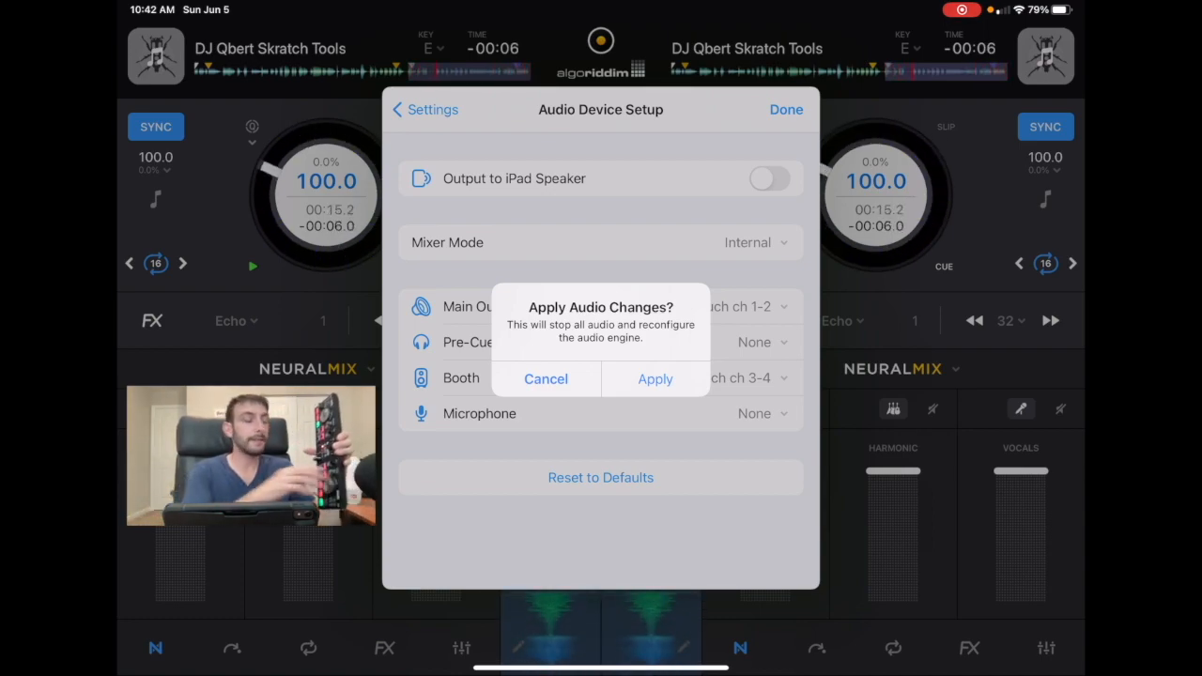
{"action": "left_click", "coordinate": [654, 378]}
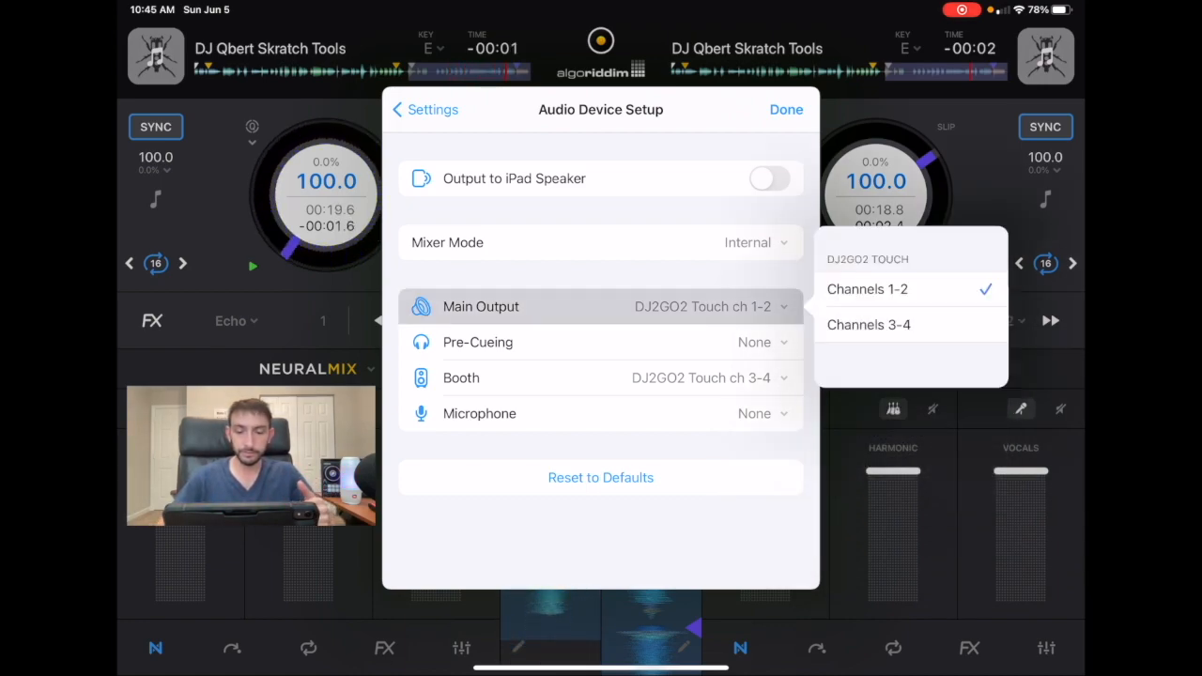
Step: Switch main output to DJ2GO2 Touch channels 3-4, apply, and confirm pre-cueing stays None
{"action": "left_click", "coordinate": [866, 289]}
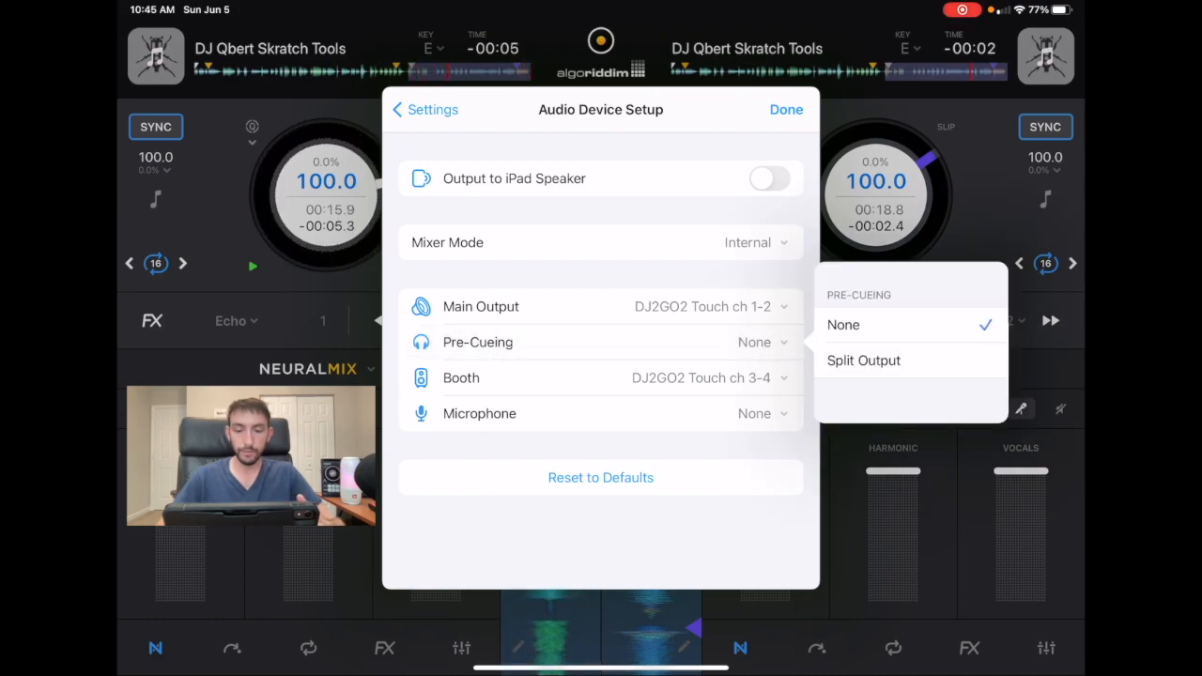
{"action": "left_click", "coordinate": [843, 324]}
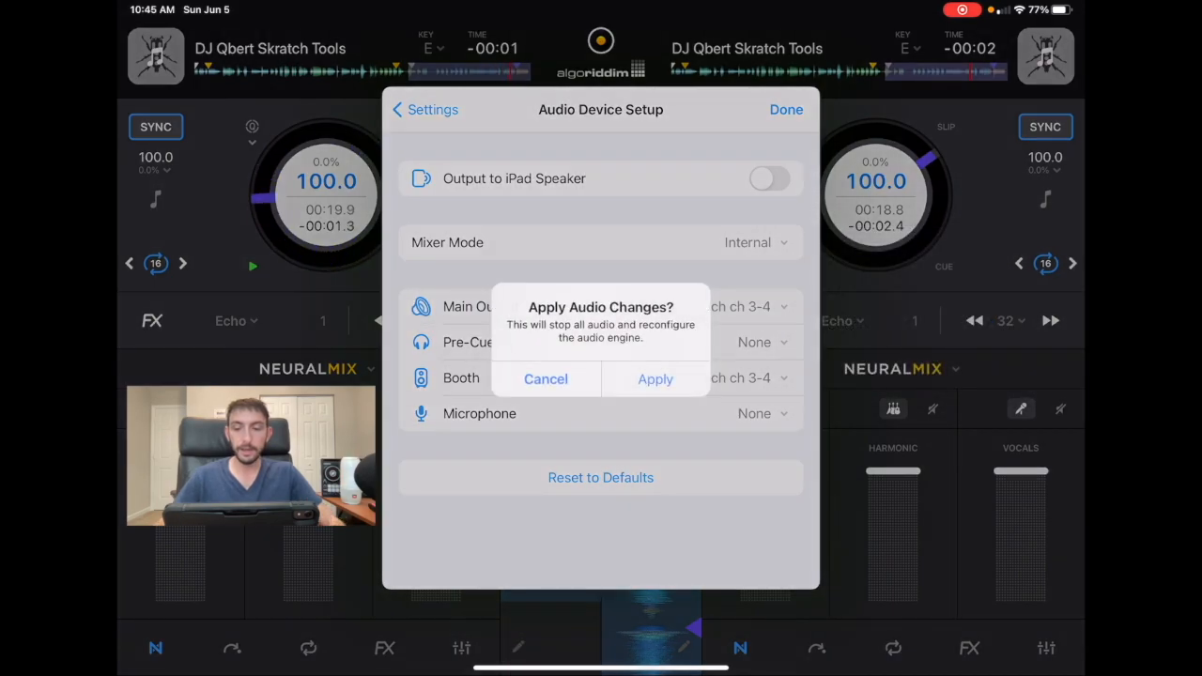
{"action": "left_click", "coordinate": [655, 378]}
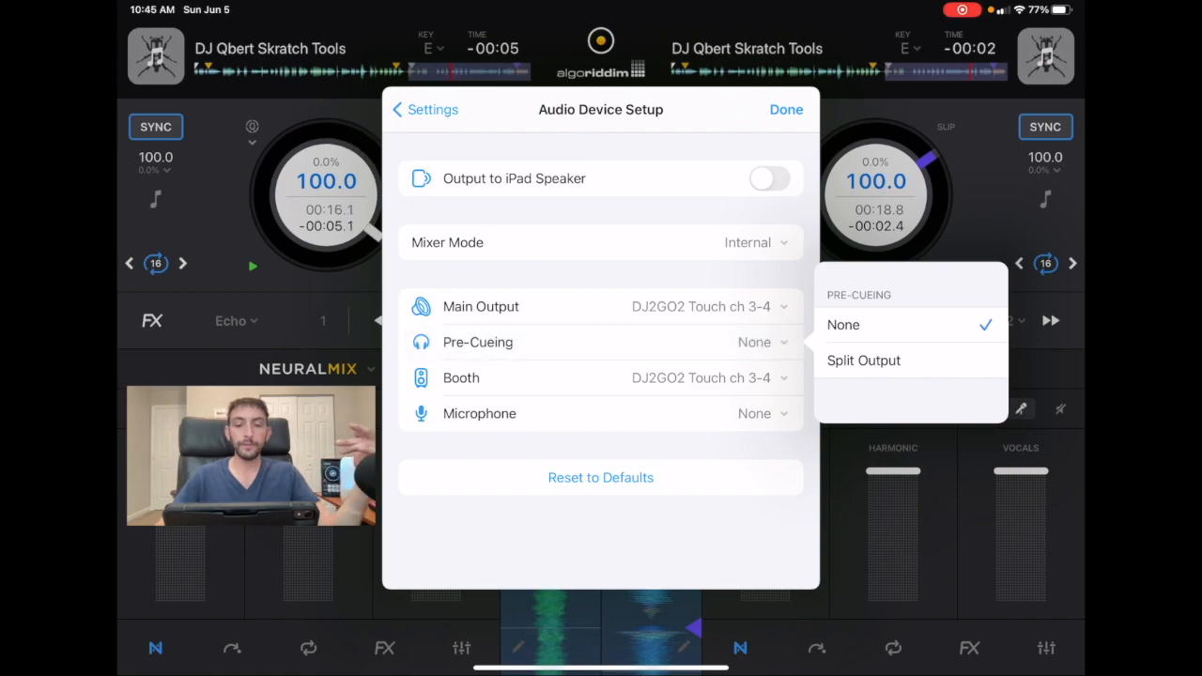
{"action": "left_click", "coordinate": [601, 377]}
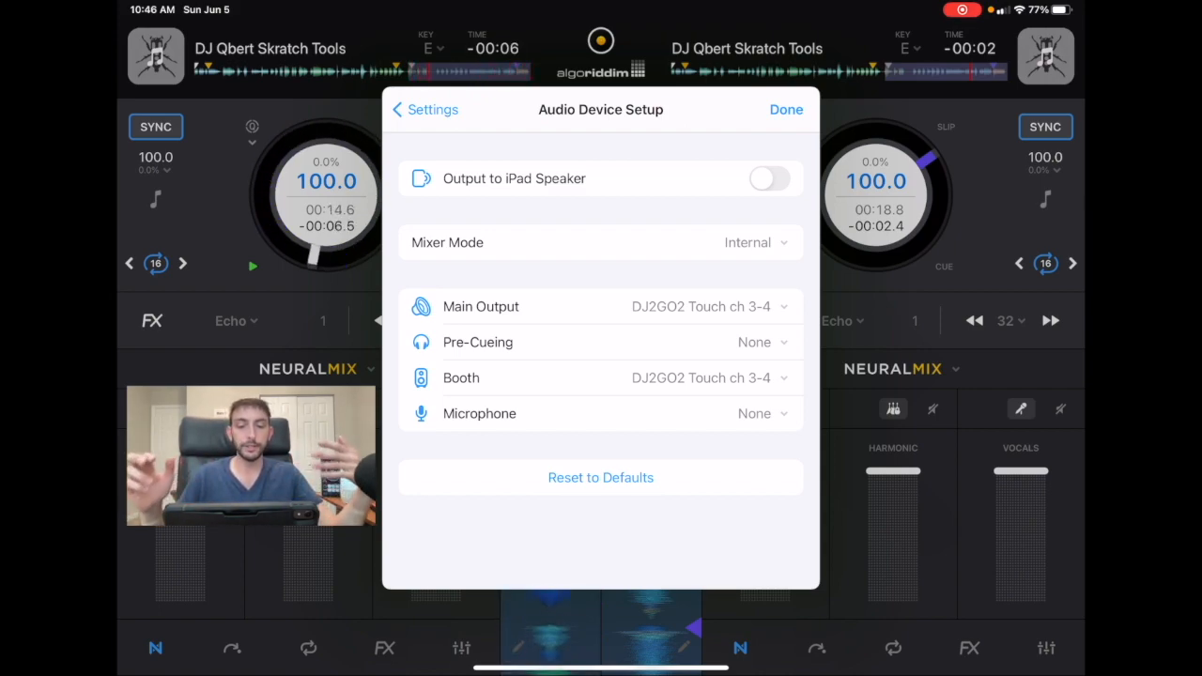
Step: Return main output to DJ2GO2 Touch channels 1-2, apply, and view the microphone options
{"action": "left_click", "coordinate": [699, 306]}
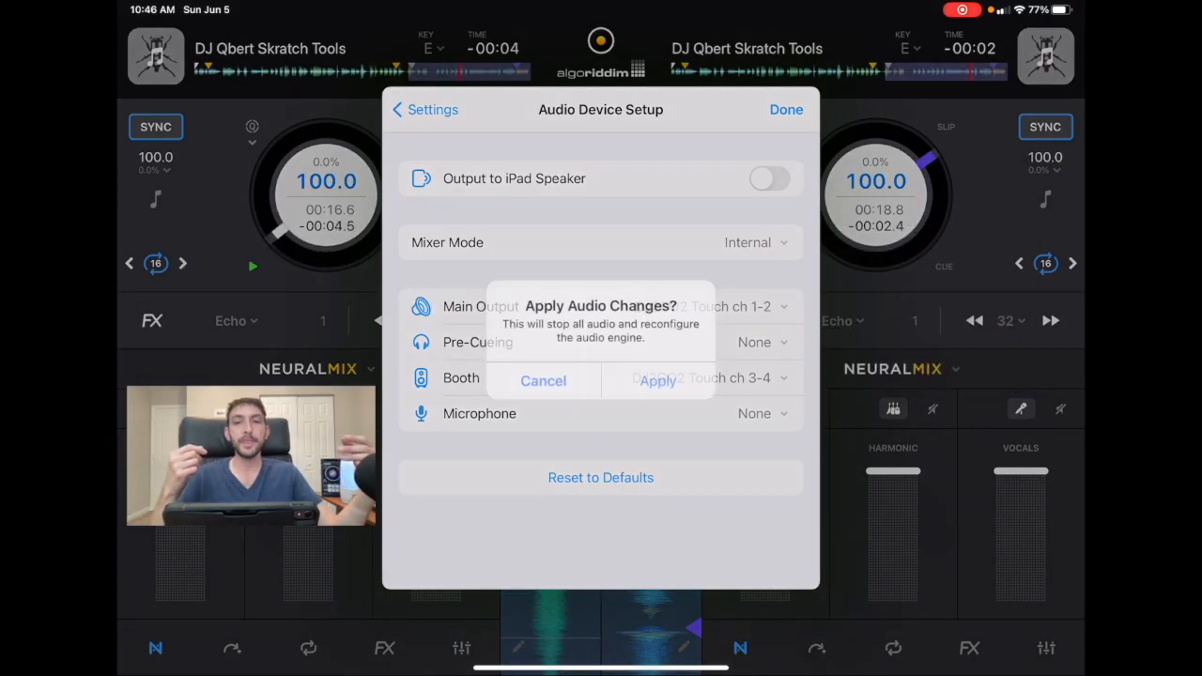
{"action": "left_click", "coordinate": [657, 381]}
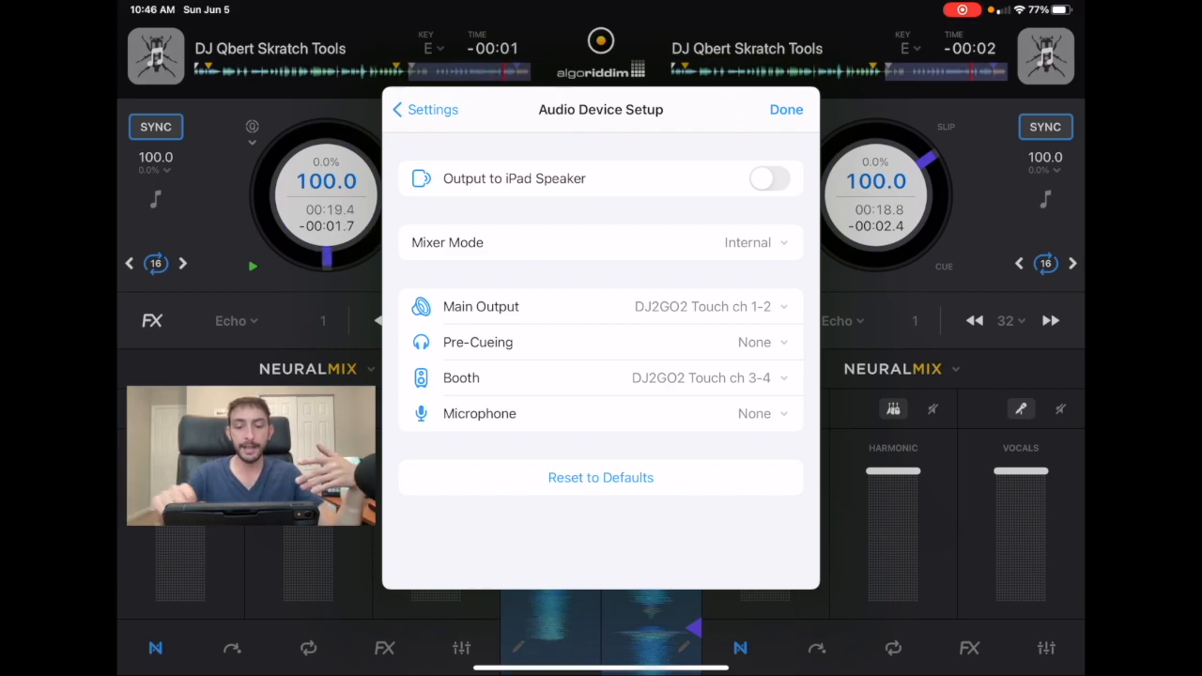
{"action": "left_click", "coordinate": [601, 413]}
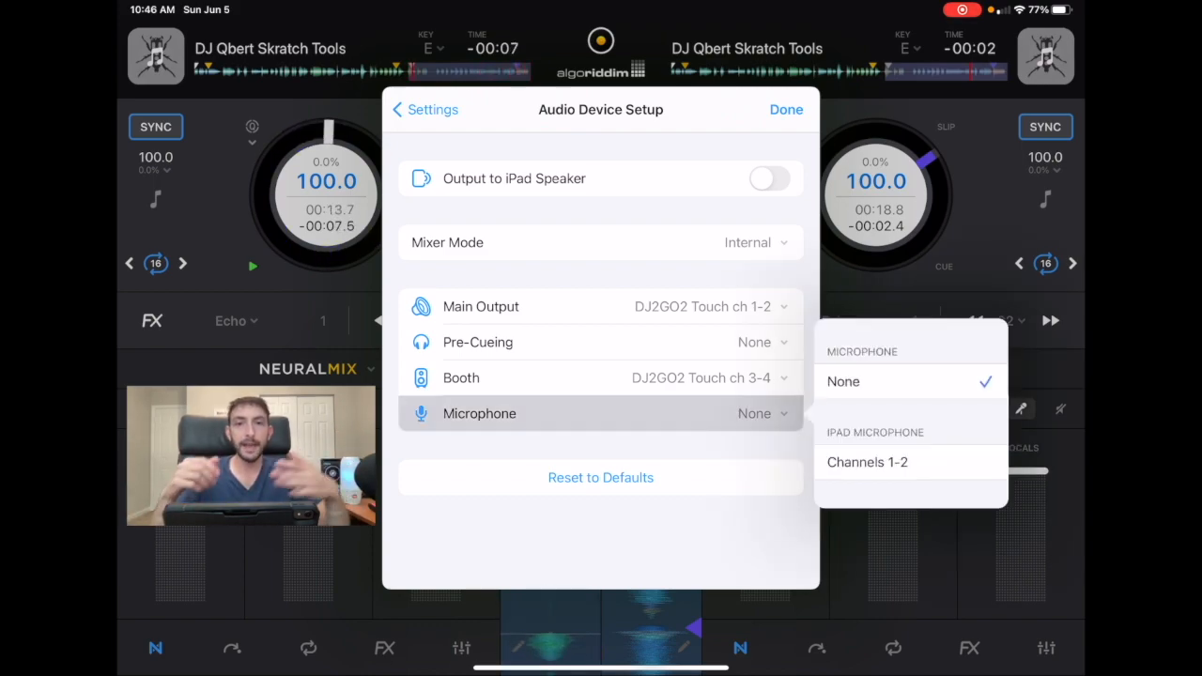